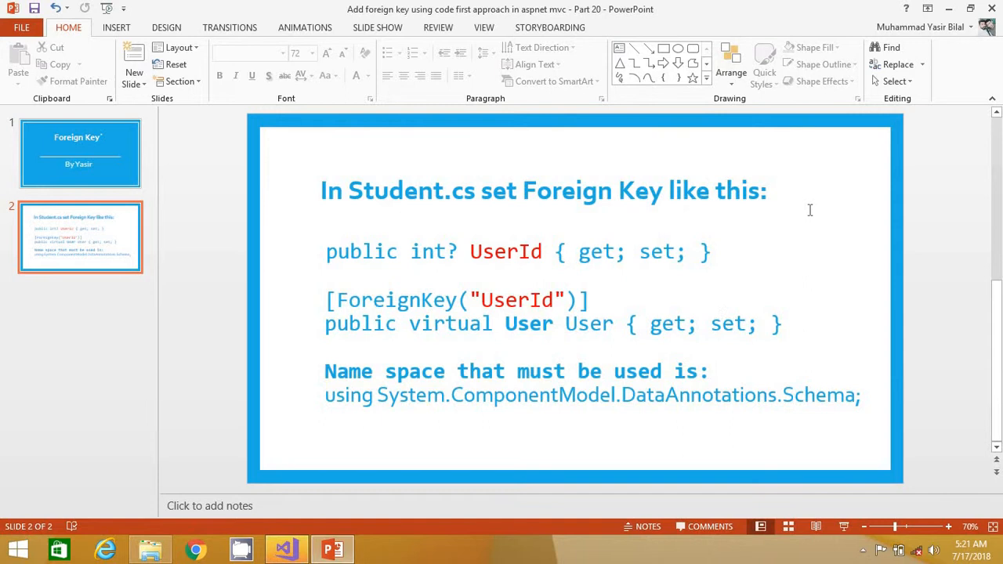
# Switch from the PowerPoint foreign-key slide back to Visual Studio
pyautogui.click(284, 548)
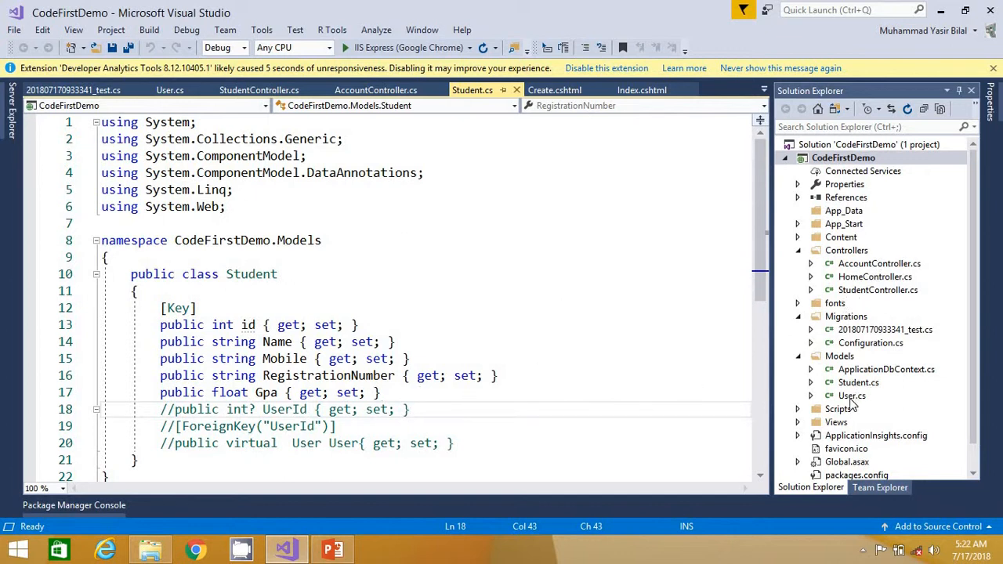
# Open User.cs and scroll through the User class to check its key
pyautogui.click(852, 395)
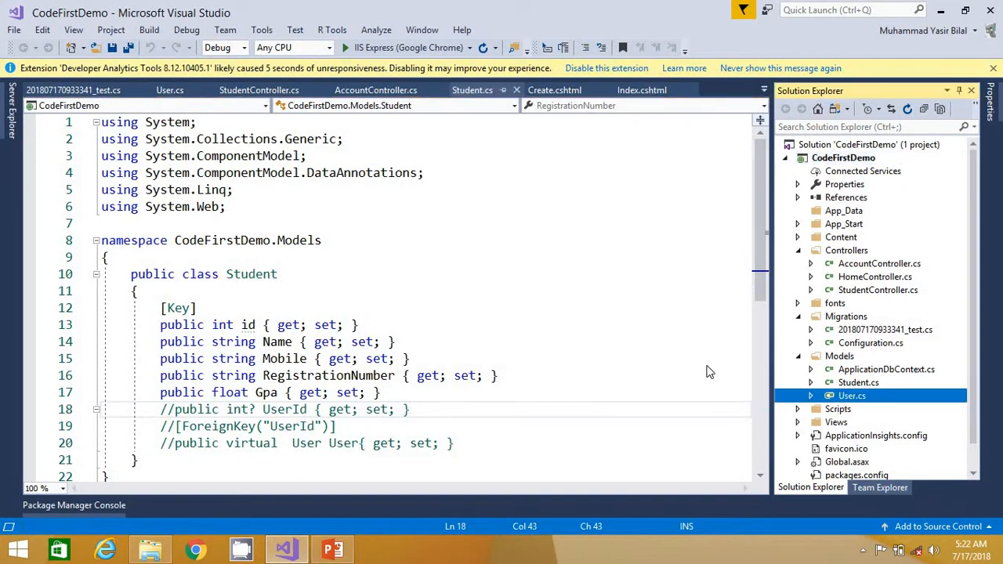
pyautogui.click(169, 90)
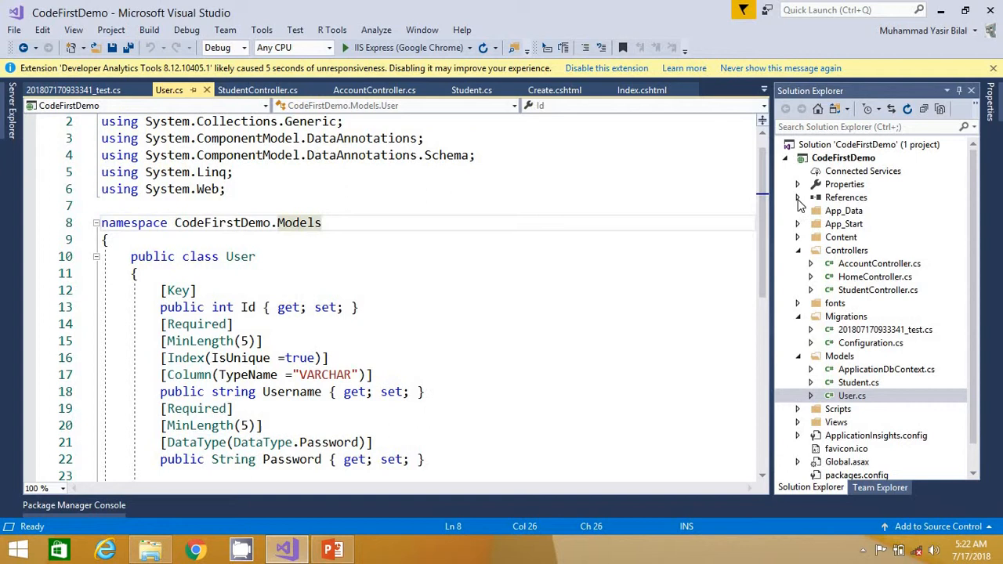
pyautogui.scroll(-3)
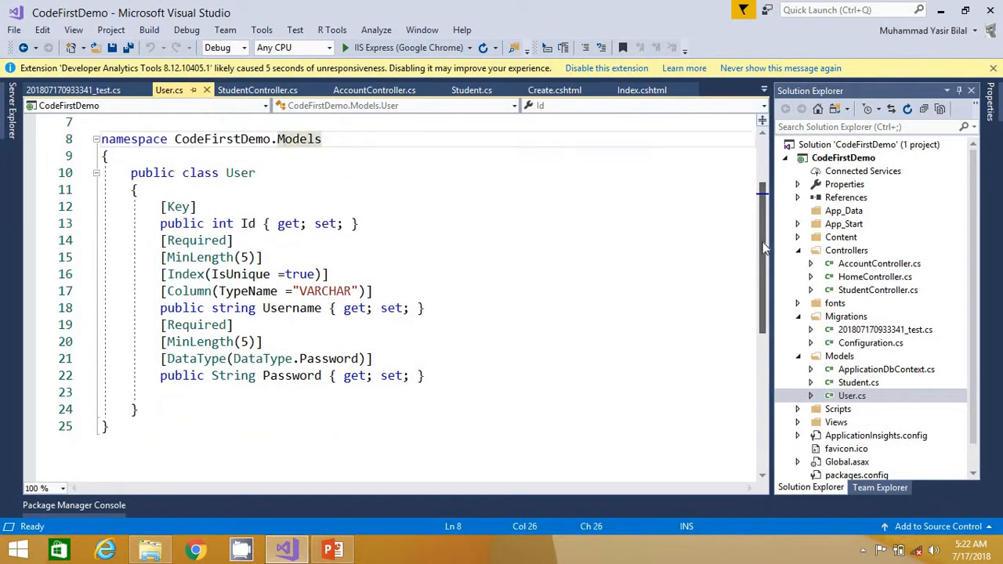
pyautogui.moveTo(246, 223)
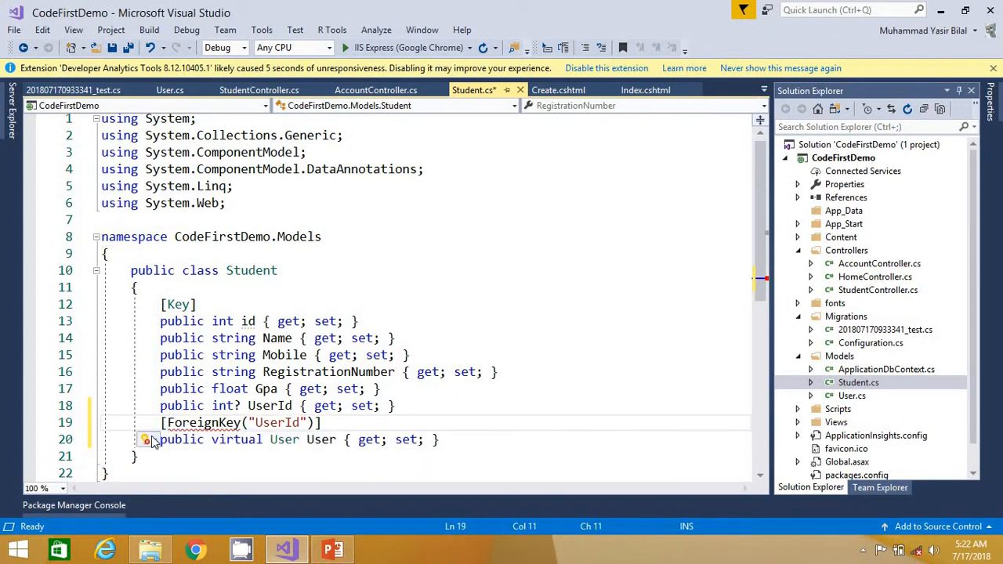
# Add the System.ComponentModel.DataAnnotations.Schema using, check User's Id key, and return to Student.cs
pyautogui.click(148, 439)
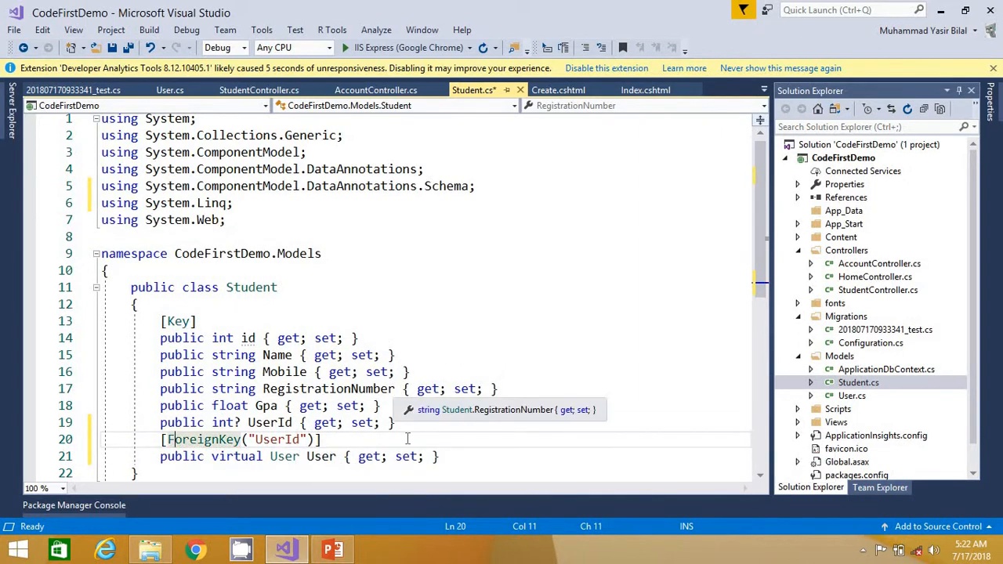
pyautogui.doubleClick(276, 439)
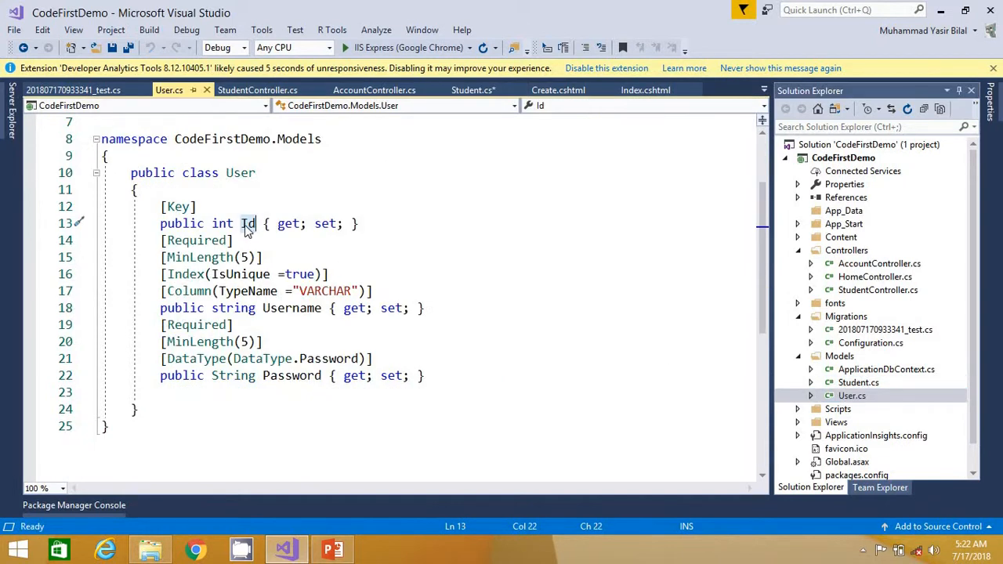
pyautogui.click(255, 223)
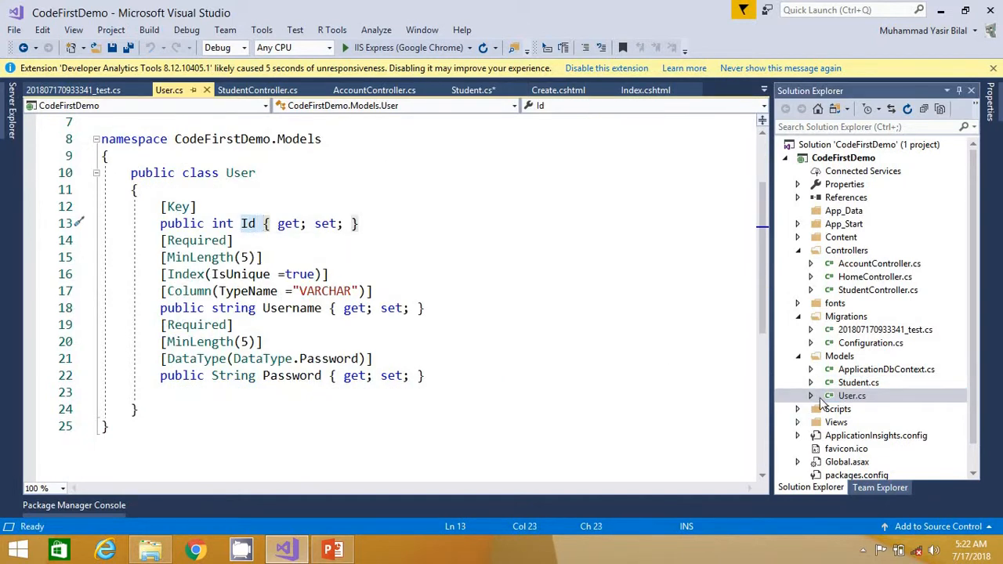
pyautogui.doubleClick(886, 370)
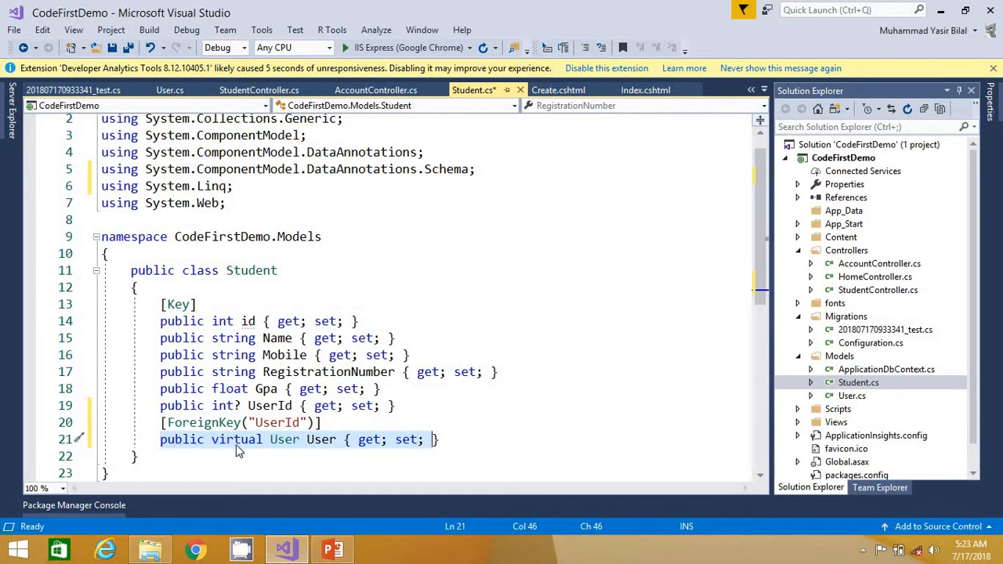
pyautogui.moveTo(323, 439)
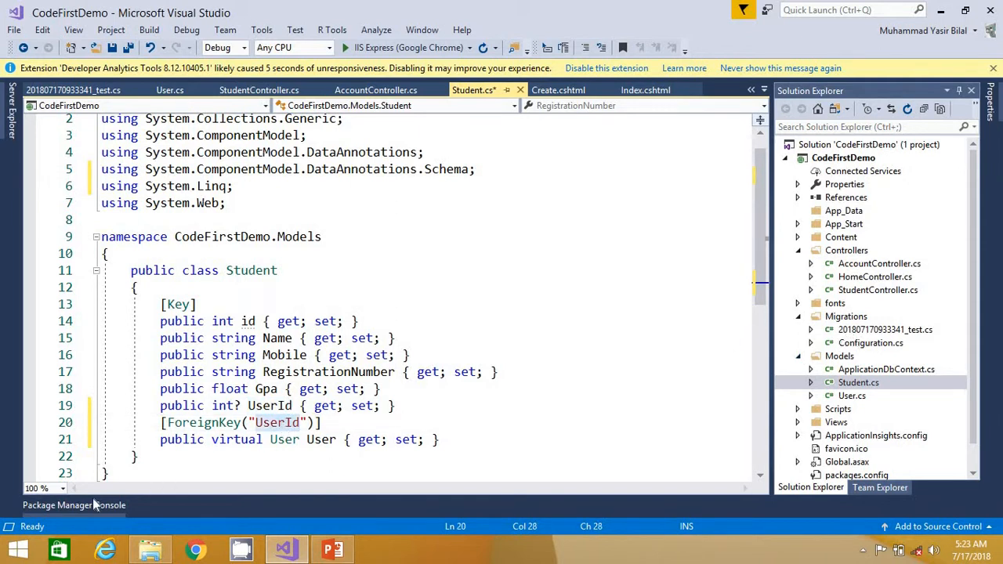
# Open Migrations/Configuration.cs and the Package Manager Console
pyautogui.click(73, 504)
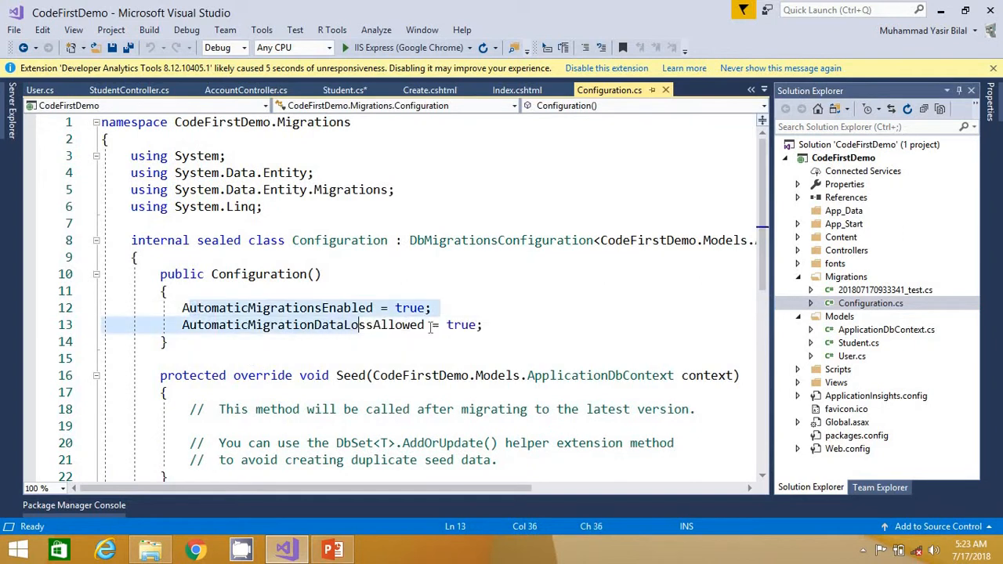
pyautogui.click(73, 504)
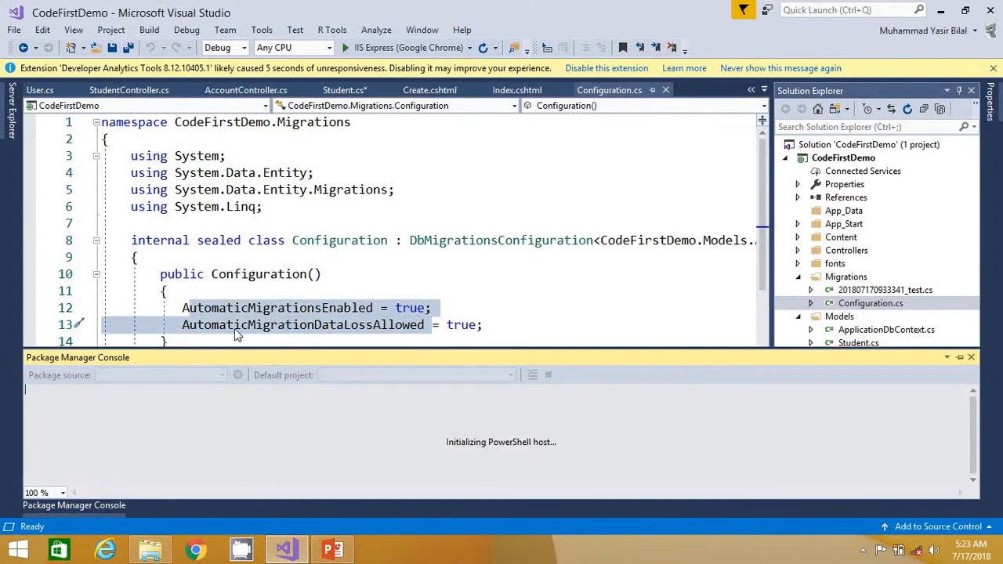
pyautogui.moveTo(278, 322)
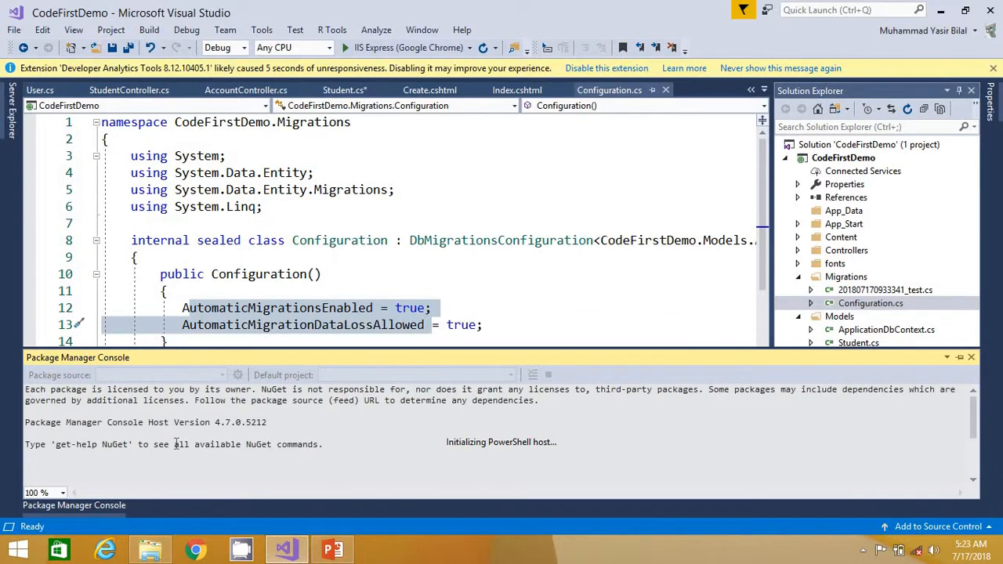
# Run add-migration FkAdded in the Package Manager Console
pyautogui.write('add-migra')
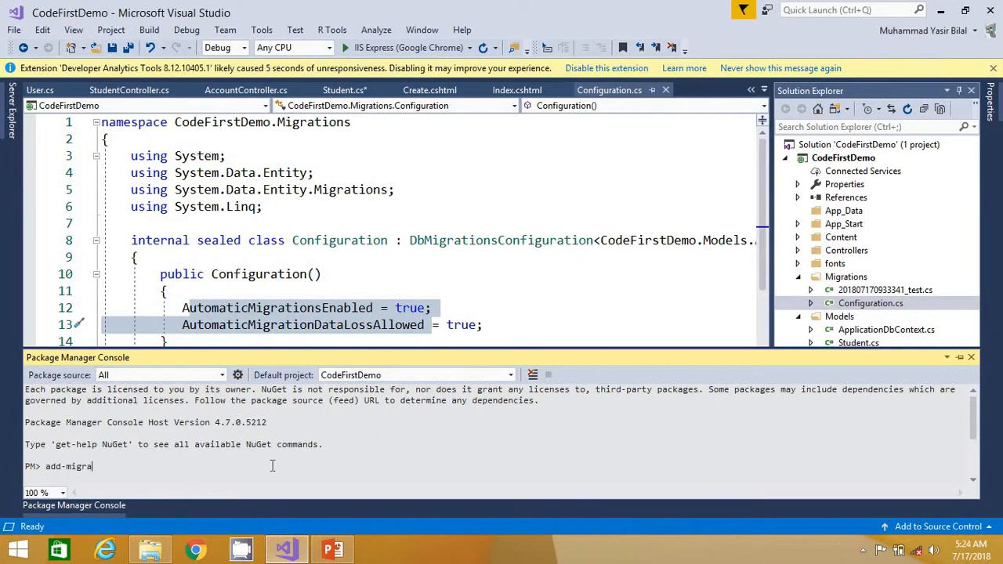
pyautogui.write('tion')
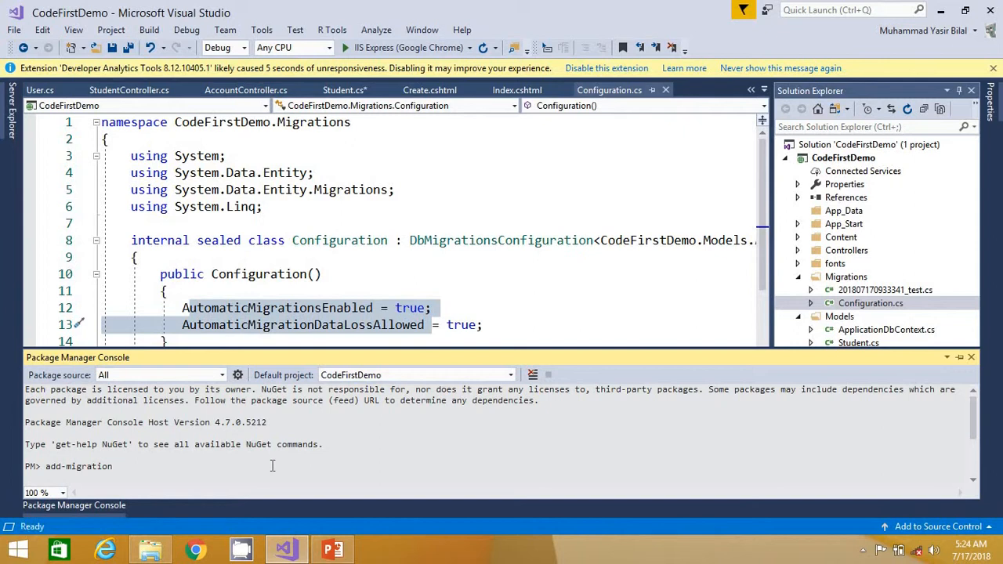
pyautogui.write('FkAdded')
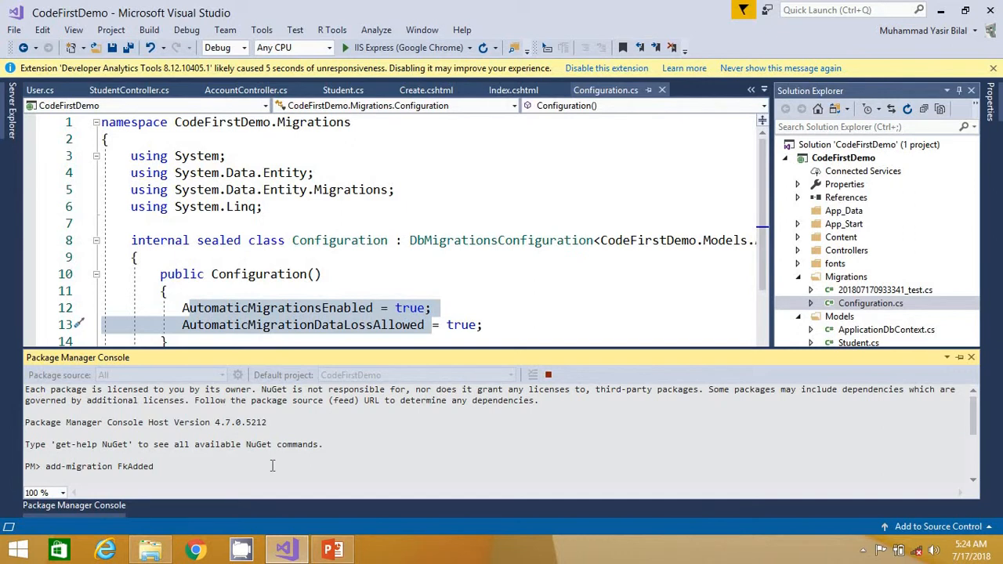
pyautogui.press('enter')
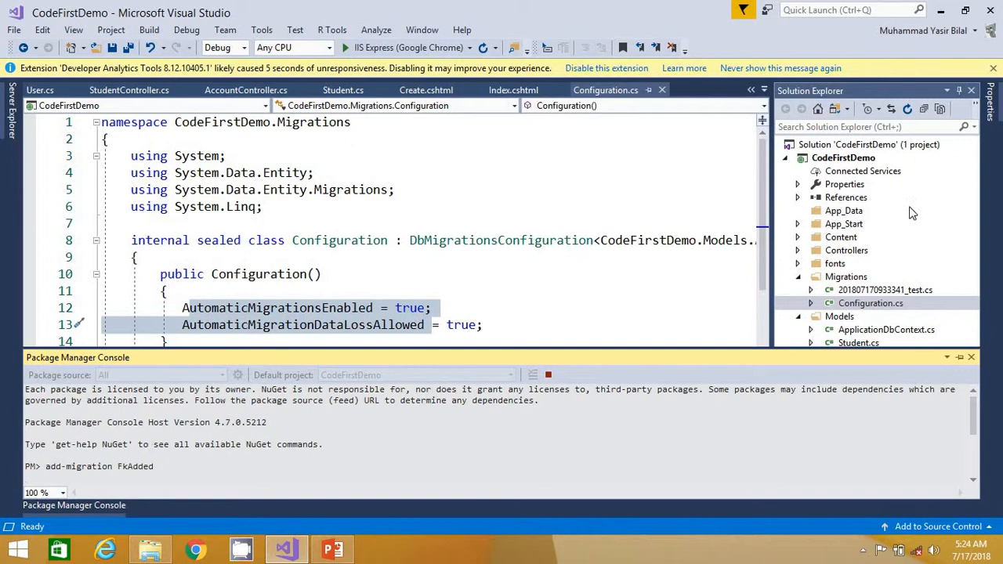
# Expand the DBCS database's Tables in Server Explorer beside the FkAdded migration
pyautogui.doubleClick(859, 343)
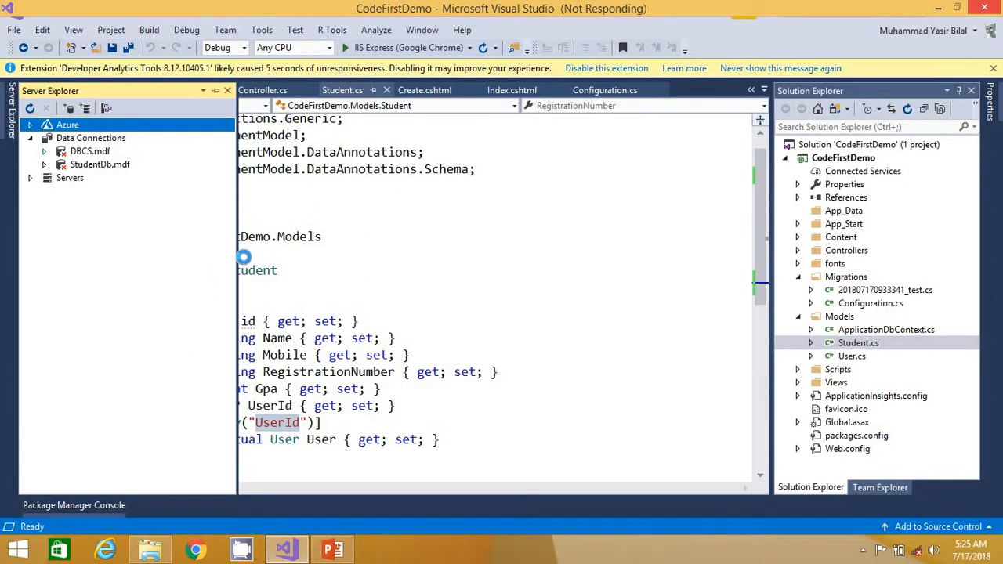
pyautogui.moveTo(310, 178)
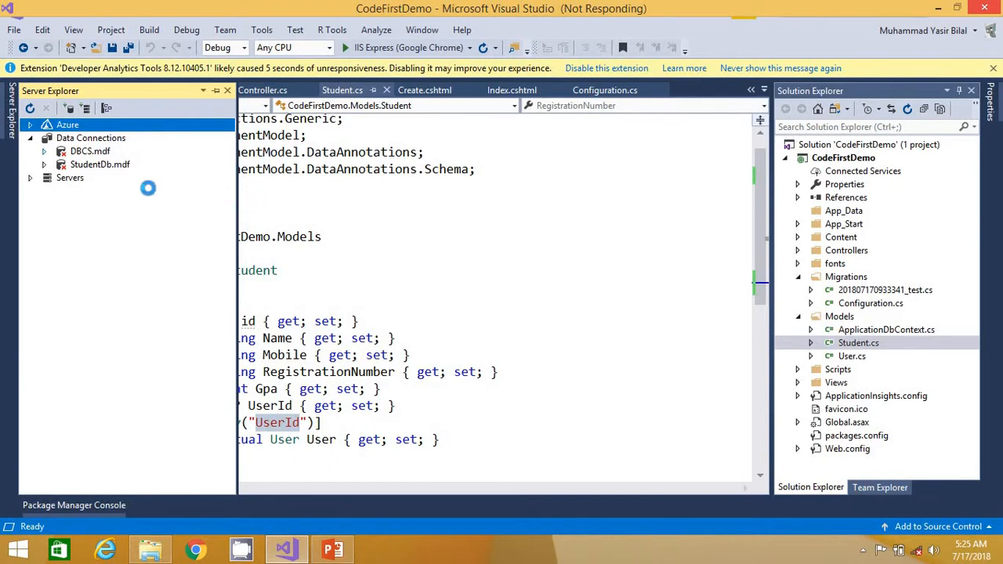
pyautogui.click(45, 151)
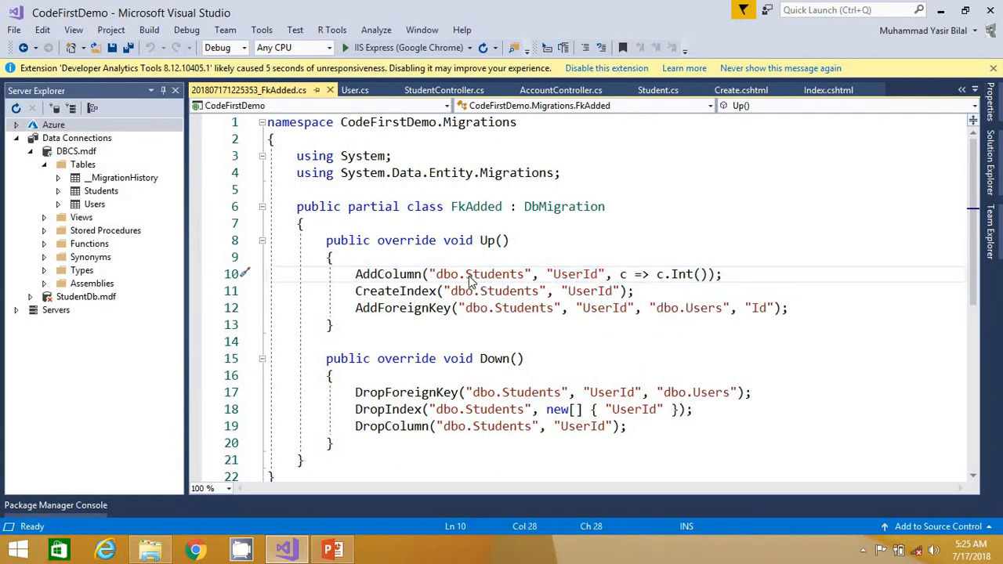
pyautogui.click(411, 291)
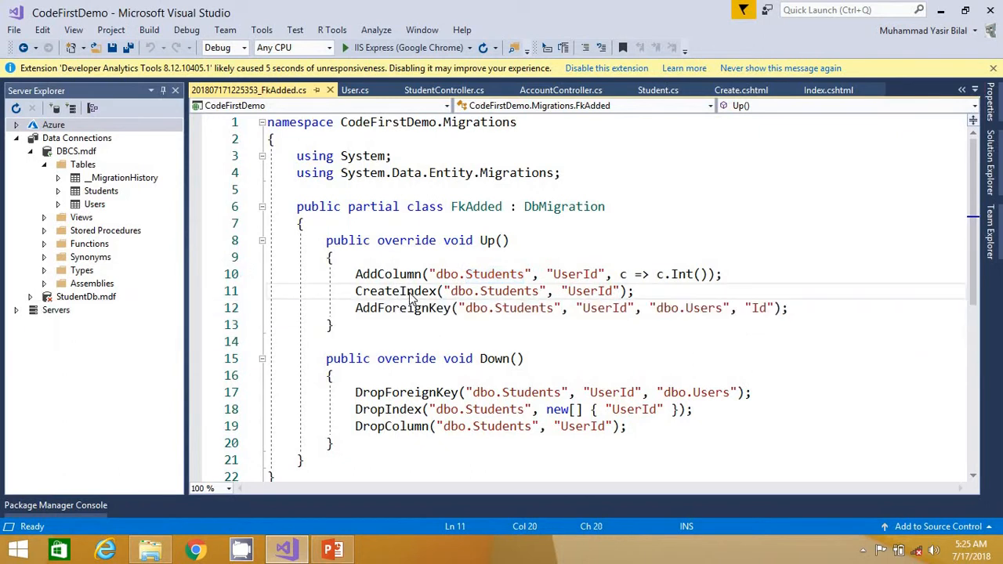
pyautogui.doubleClick(501, 291)
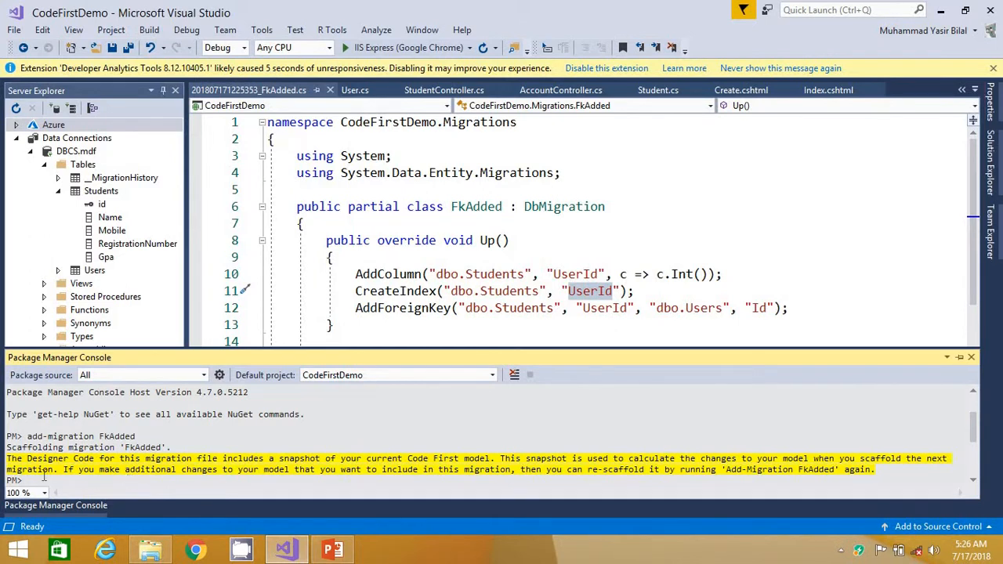
pyautogui.moveTo(33, 483)
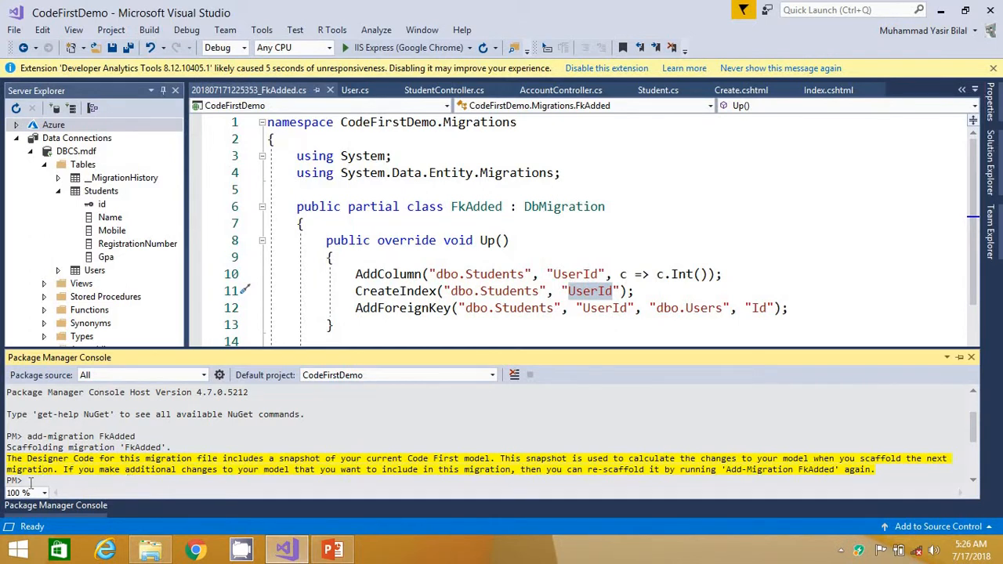
# Enter update-database in the Package Manager Console
pyautogui.write('update')
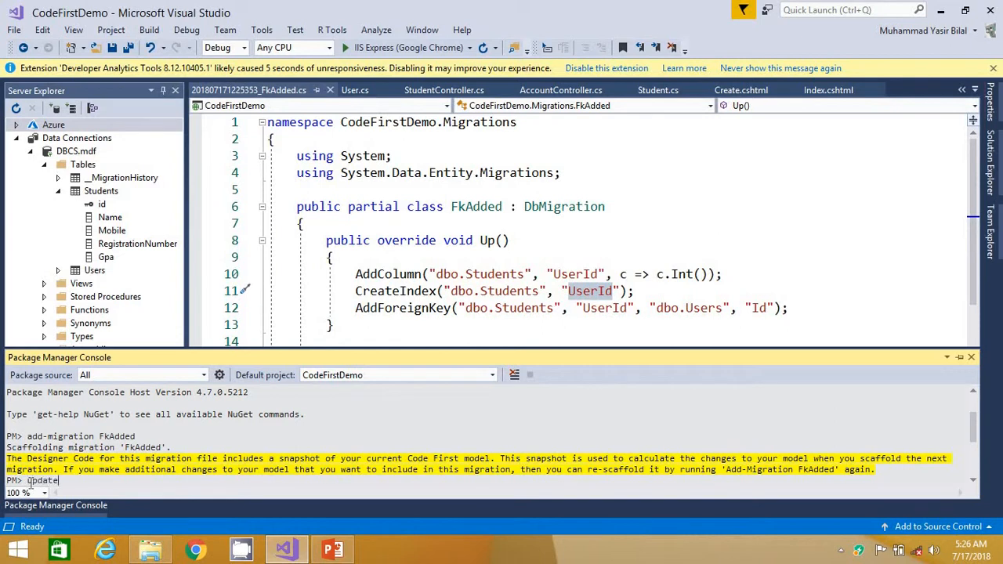
pyautogui.write('-database')
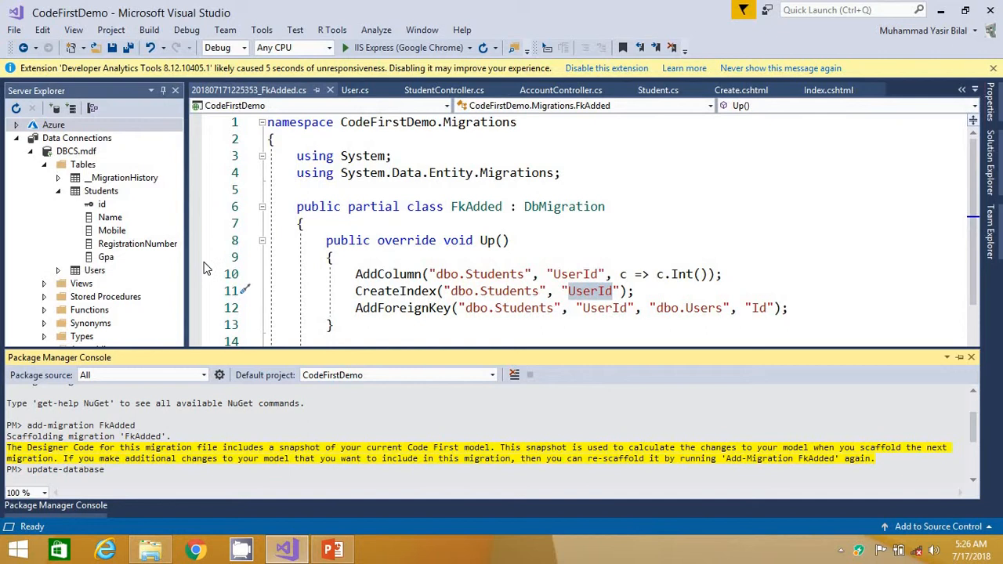
pyautogui.moveTo(243, 259)
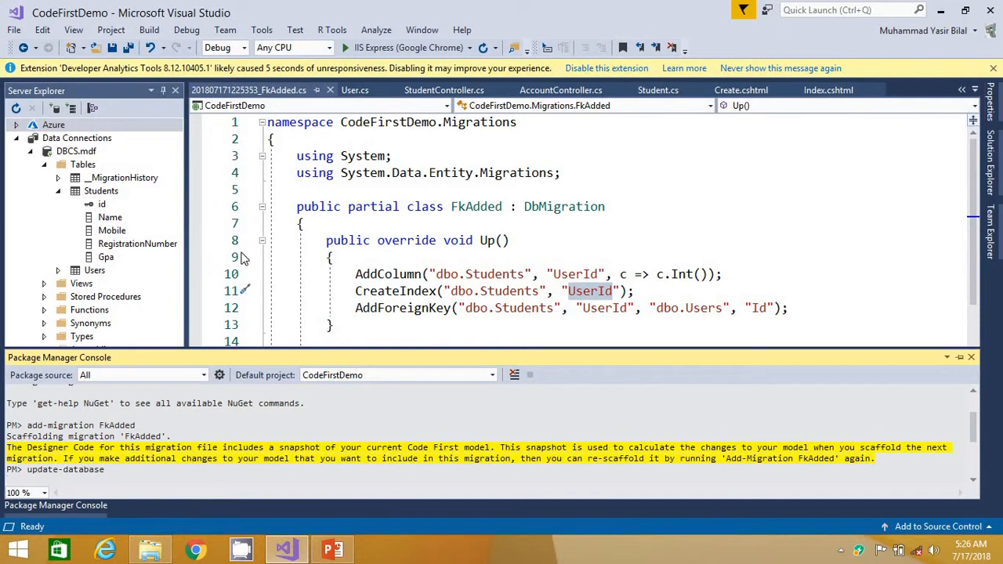
pyautogui.moveTo(347, 329)
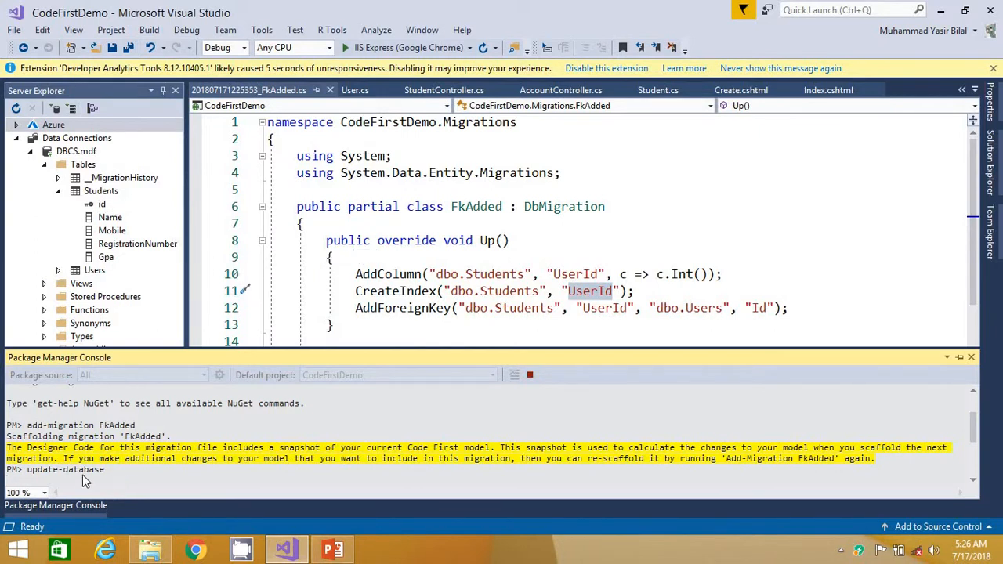
pyautogui.moveTo(112, 489)
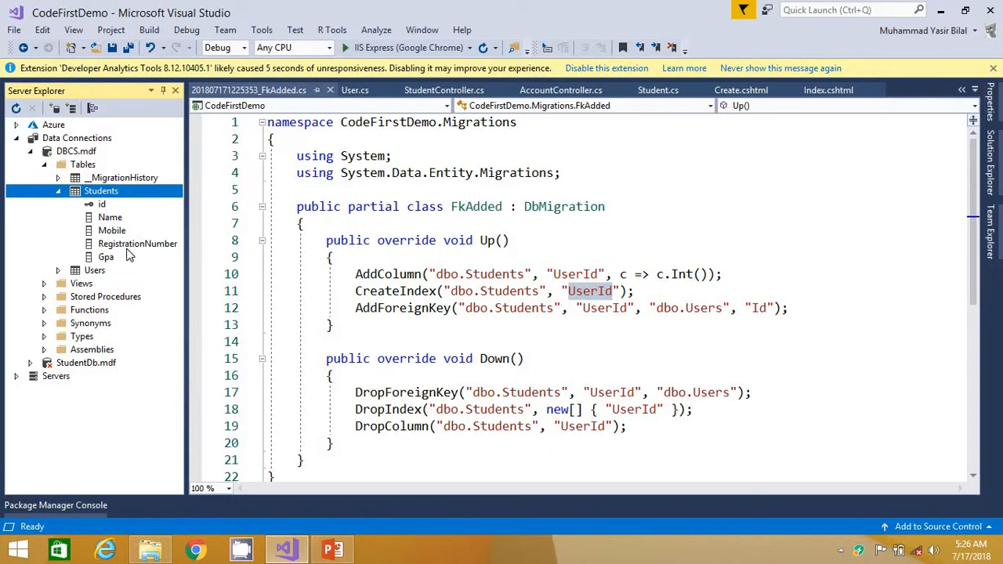
# Refresh the Students table in Server Explorer and right-click its new UserId column
pyautogui.rightClick(100, 190)
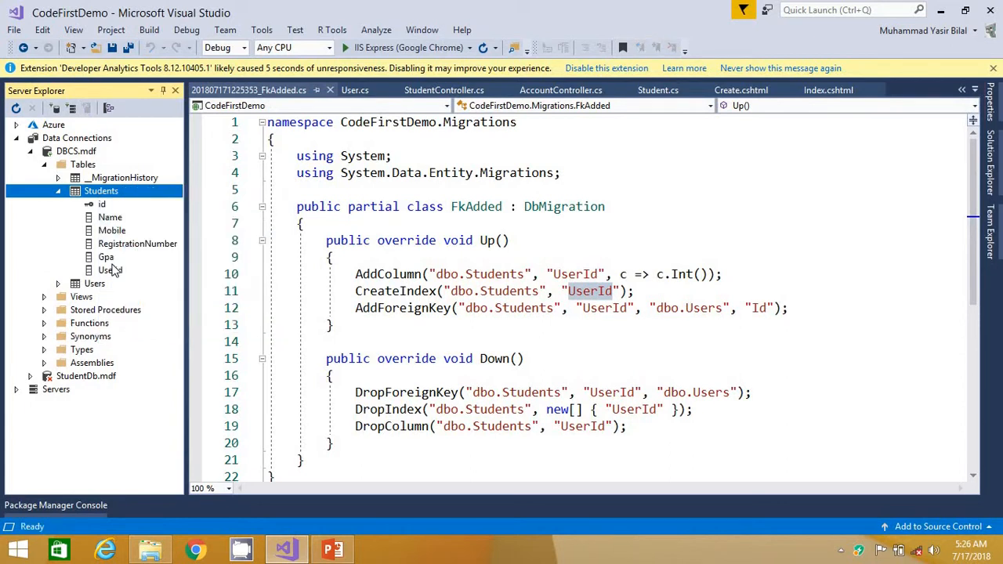
pyautogui.click(110, 269)
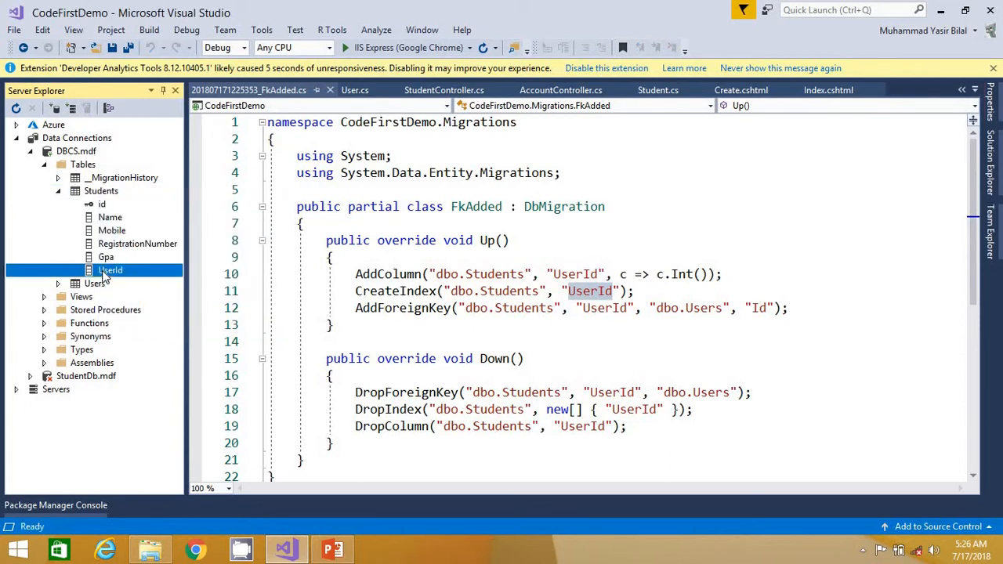
pyautogui.rightClick(100, 190)
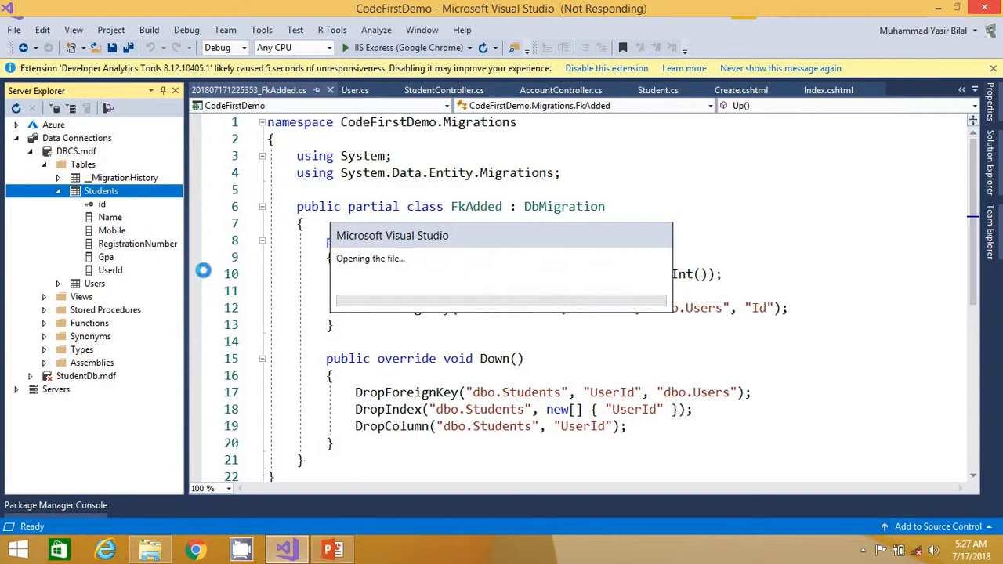
pyautogui.moveTo(165, 260)
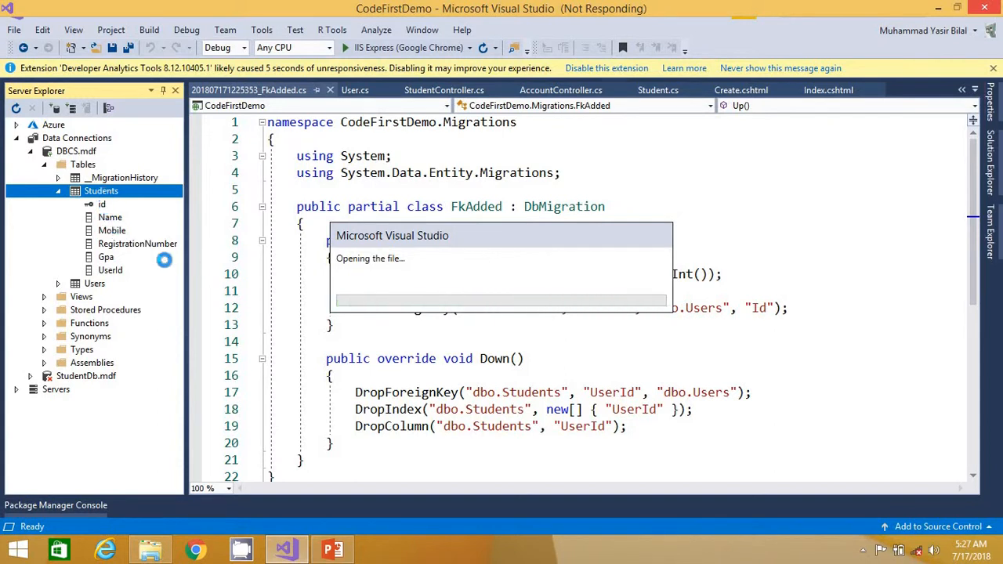
pyautogui.moveTo(248, 300)
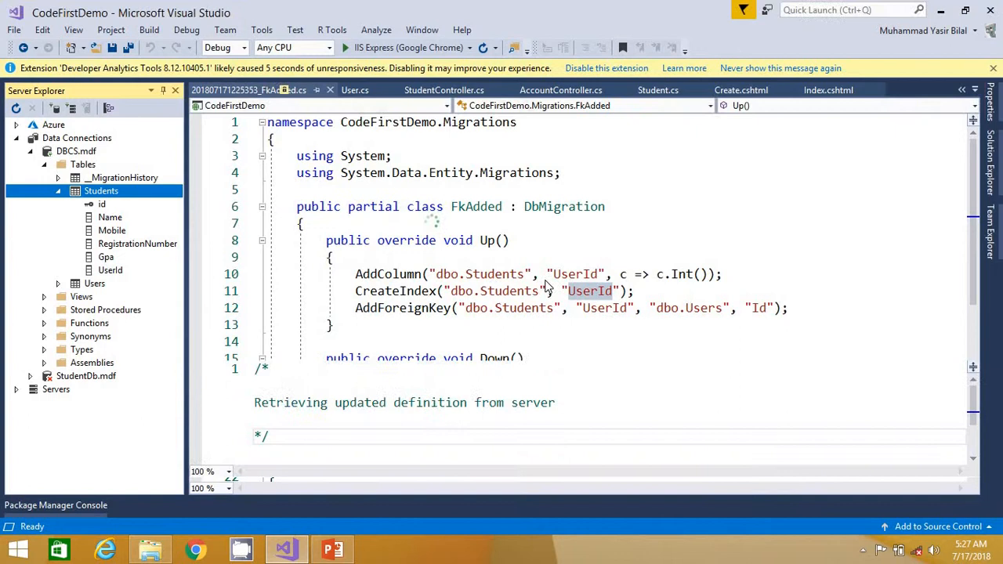
# Open dbo.Students [Design] from Server Explorer
pyautogui.doubleClick(101, 191)
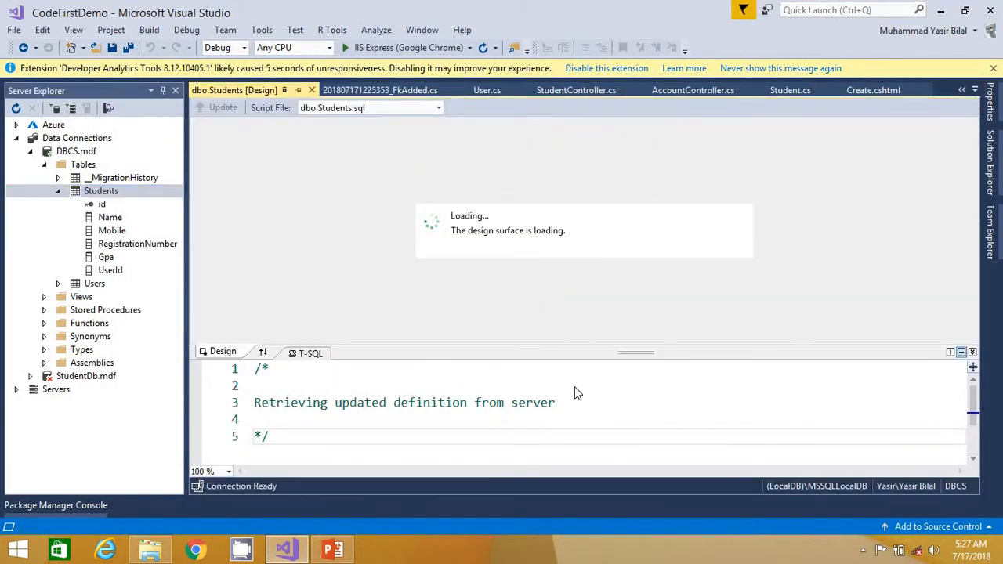
pyautogui.moveTo(639, 436)
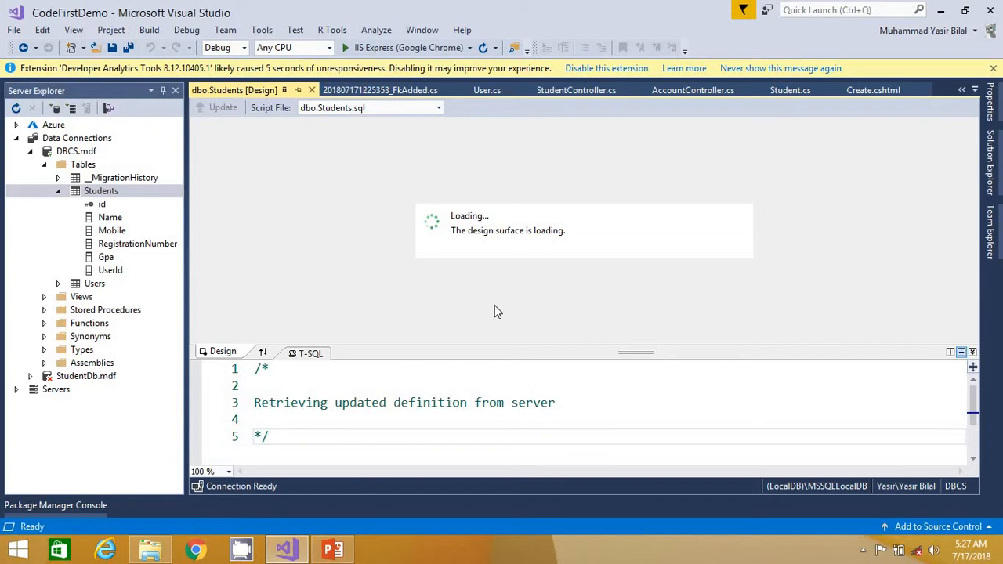
pyautogui.moveTo(145, 262)
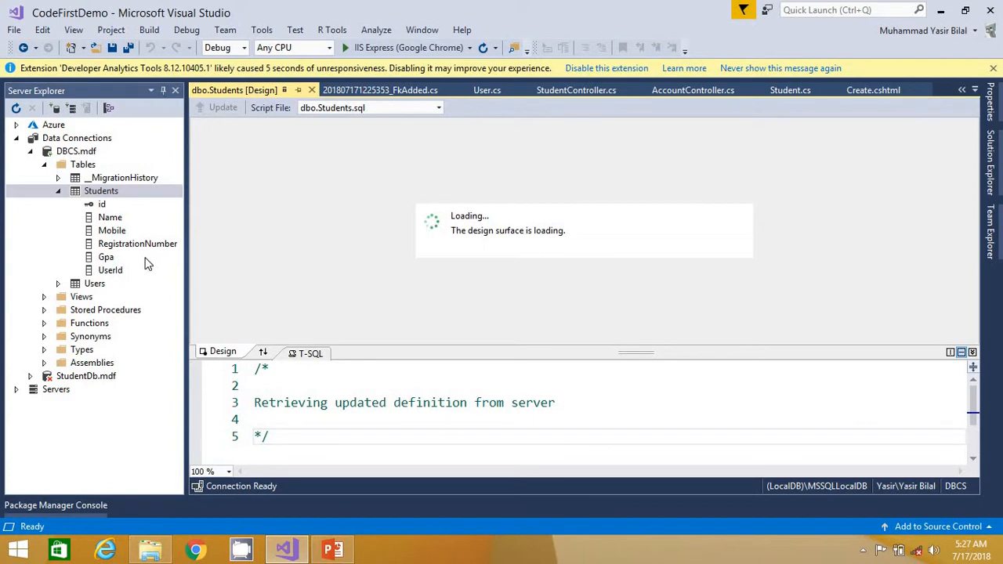
pyautogui.moveTo(102, 281)
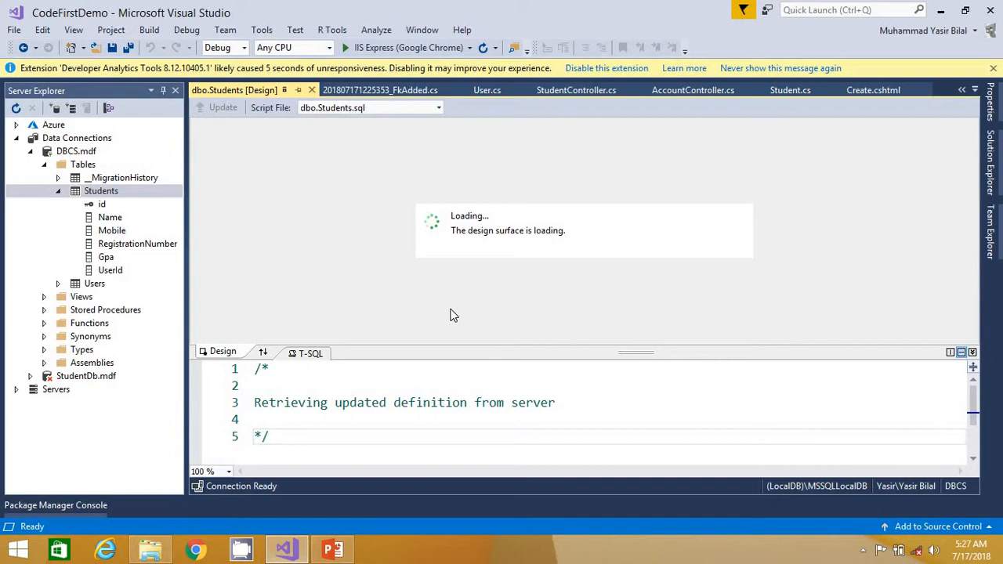
pyautogui.moveTo(352, 337)
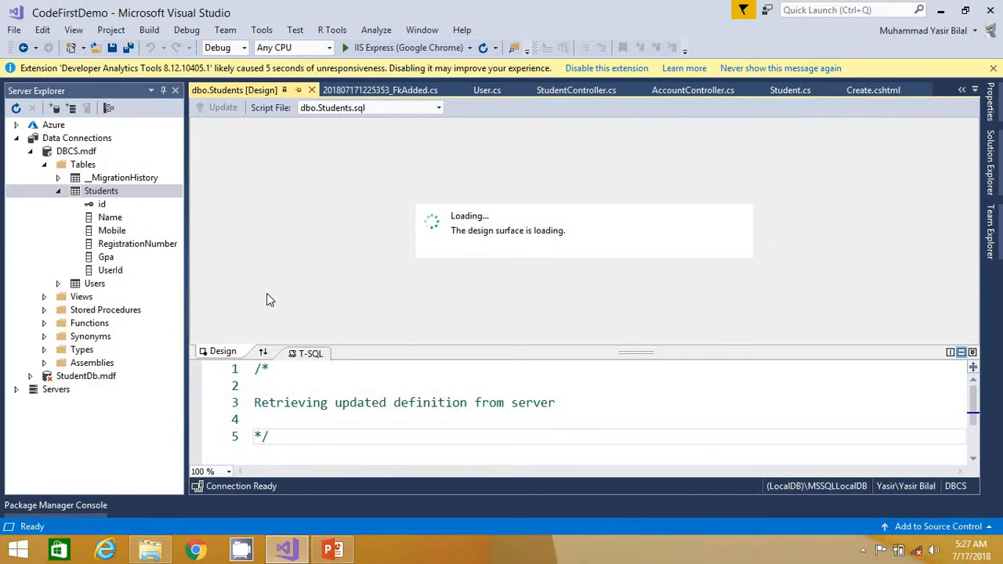
pyautogui.moveTo(461, 282)
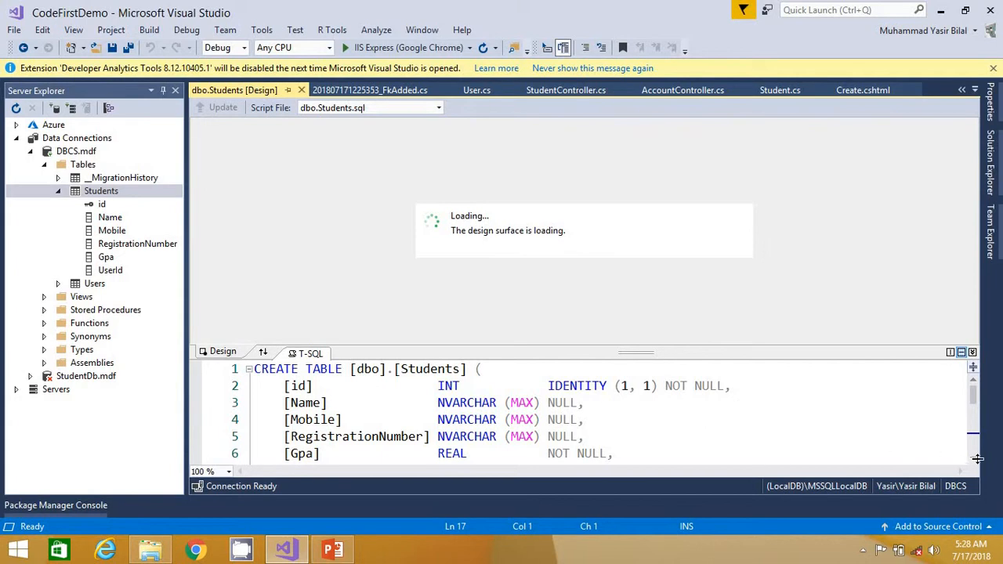
pyautogui.moveTo(748, 416)
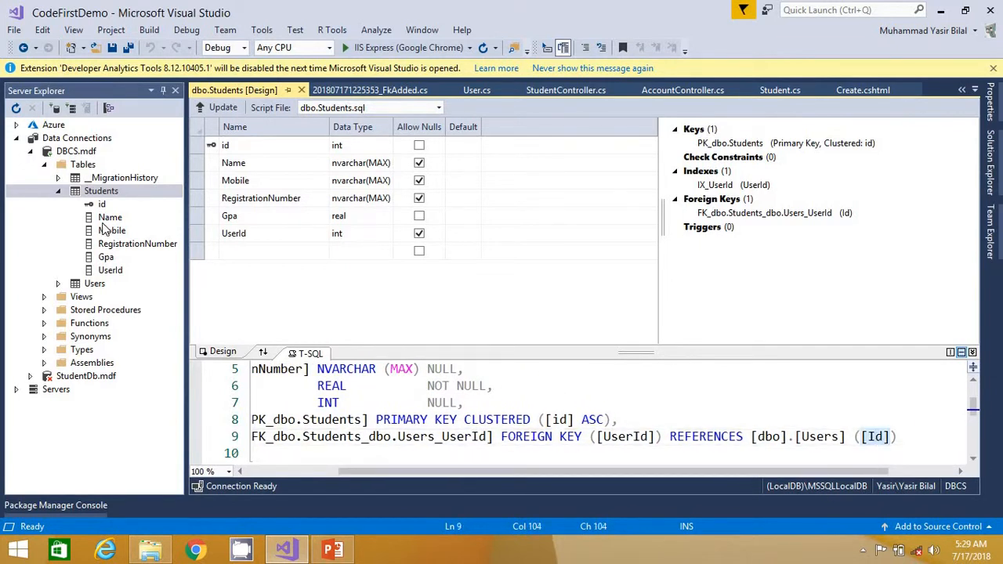
# Switch to PowerPoint and select slide 1, the Foreign Key title slide
pyautogui.click(110, 269)
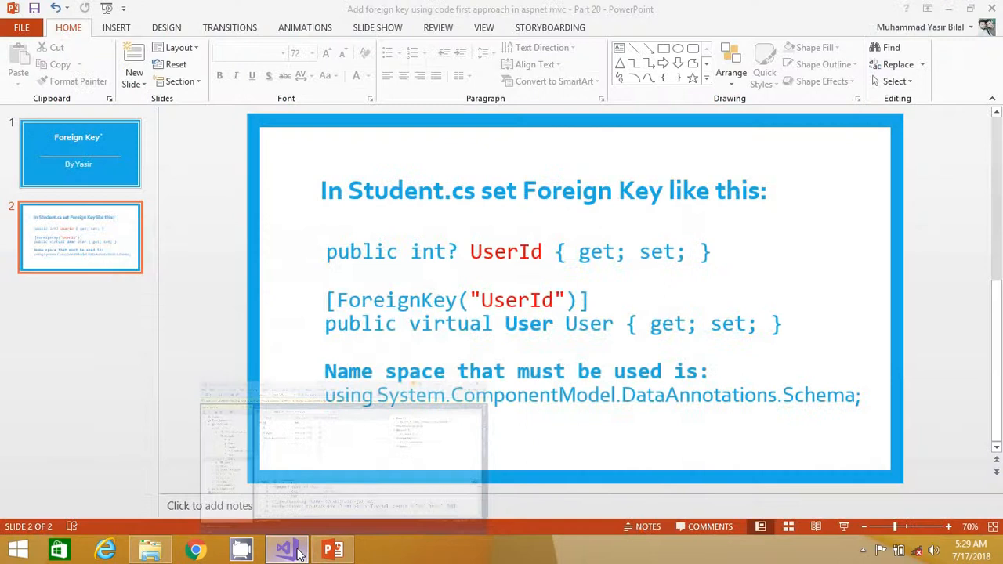
pyautogui.click(79, 153)
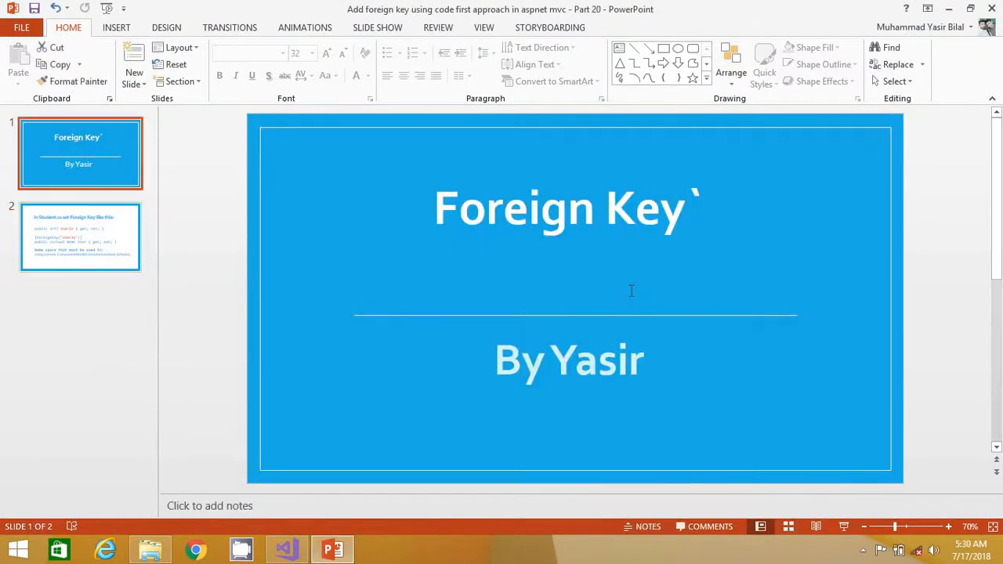